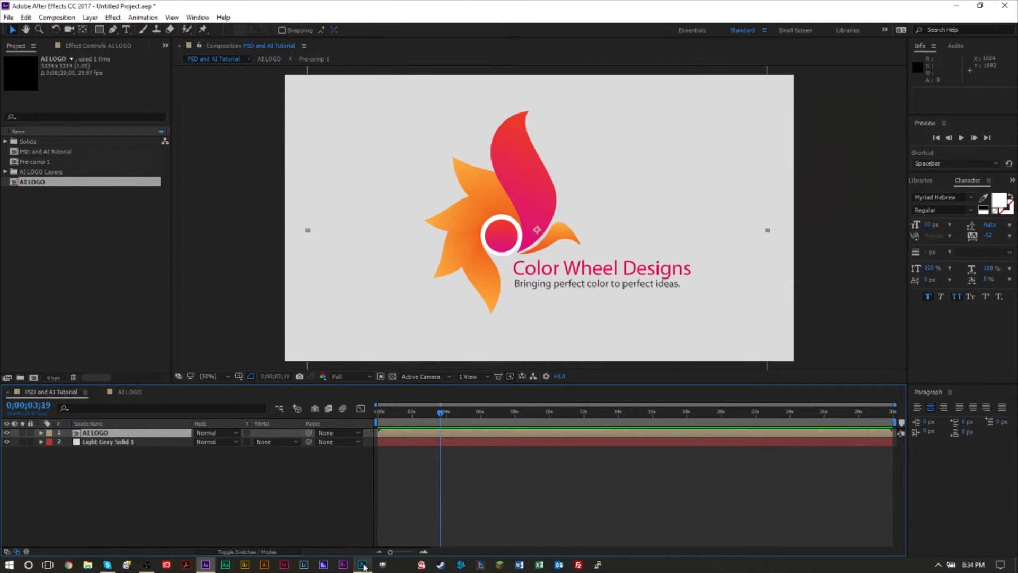
- Review the layered logo in Photoshop and make the ring layer visible again
left_click(363, 563)
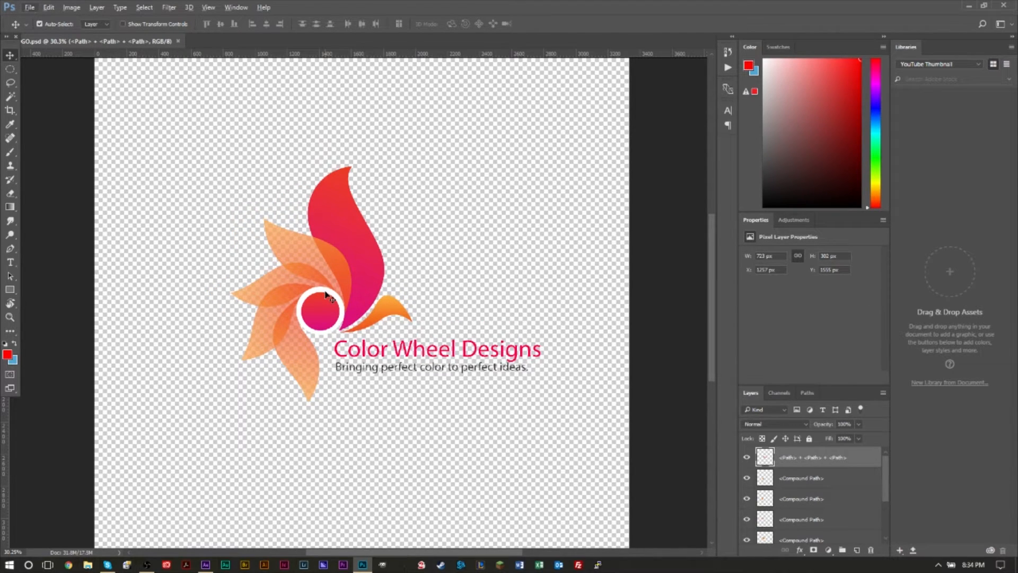
mouse_move(328, 297)
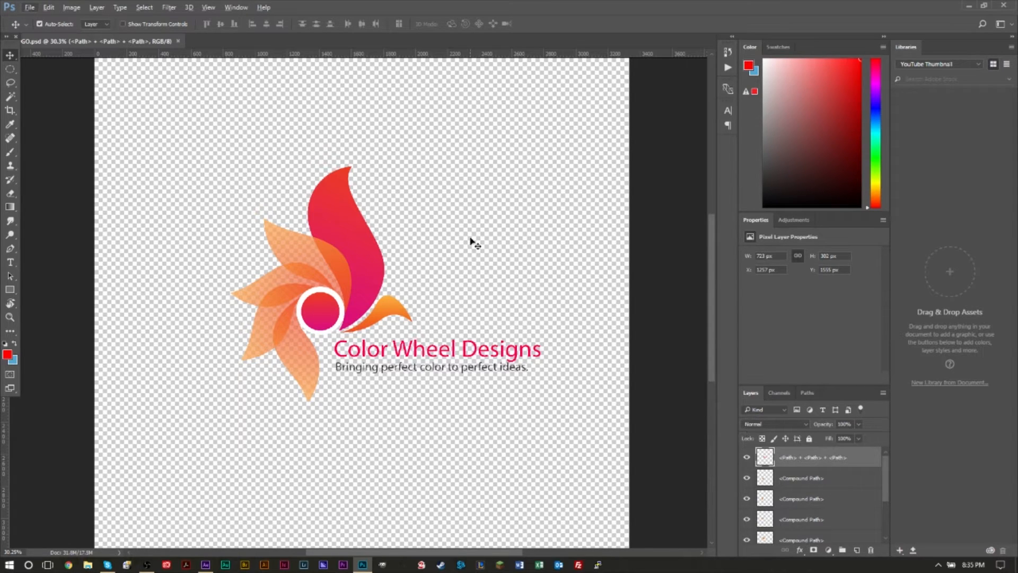
mouse_move(773, 411)
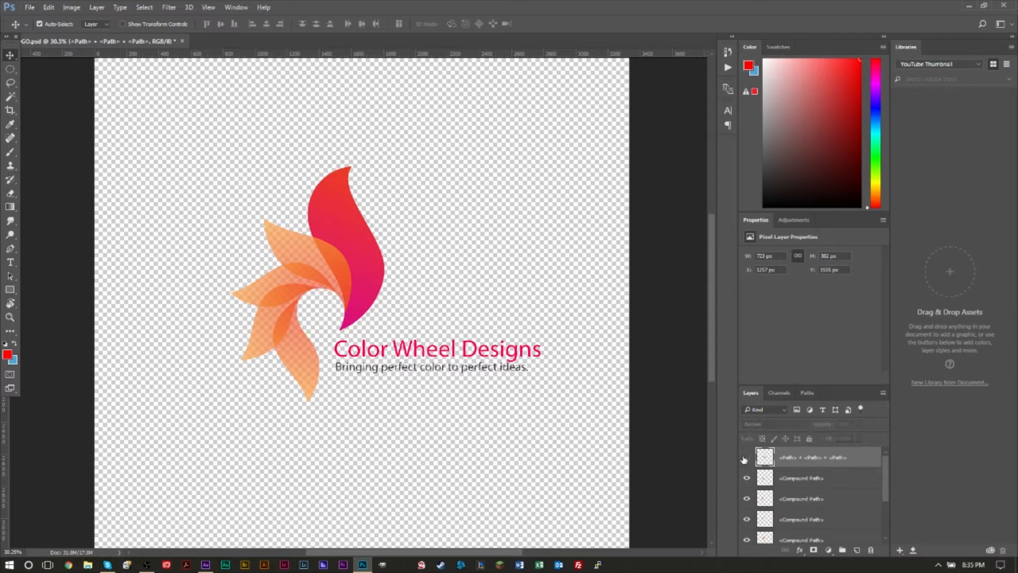
left_click(747, 458)
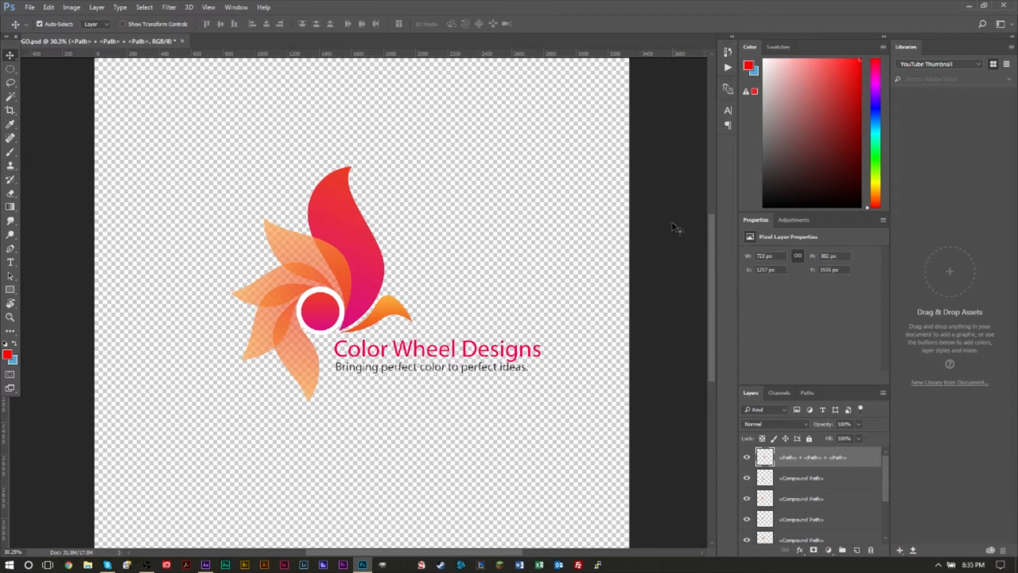
mouse_move(328, 253)
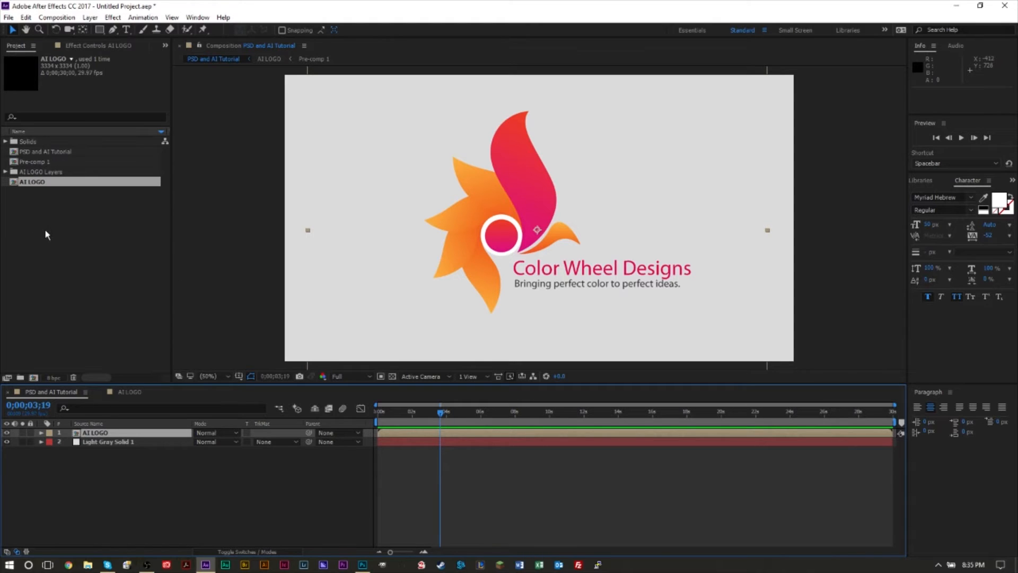
- Create a new 1920×1080 composition named YOUTUBE from the Project panel
right_click(47, 235)
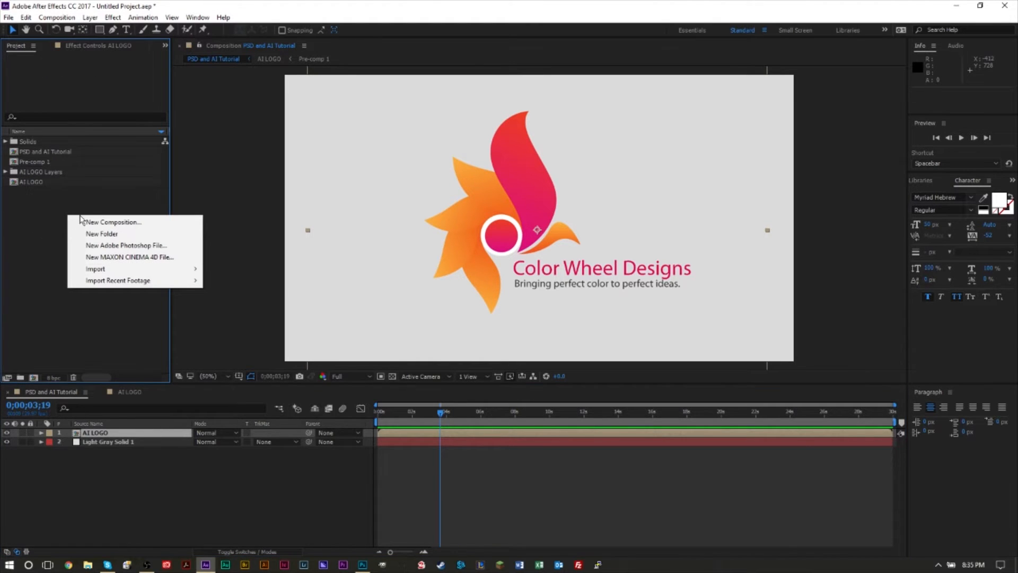
left_click(114, 222)
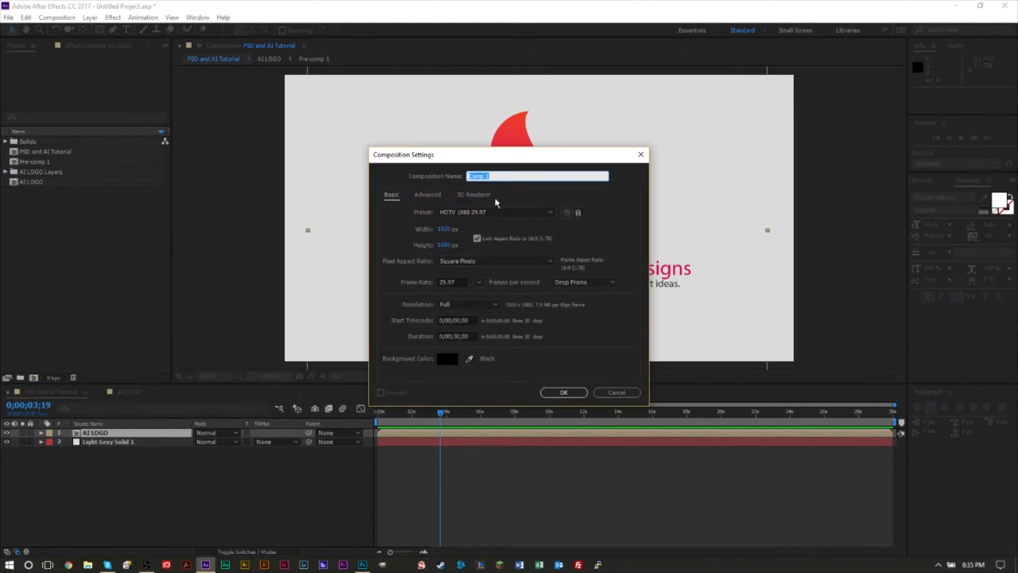
type("YC")
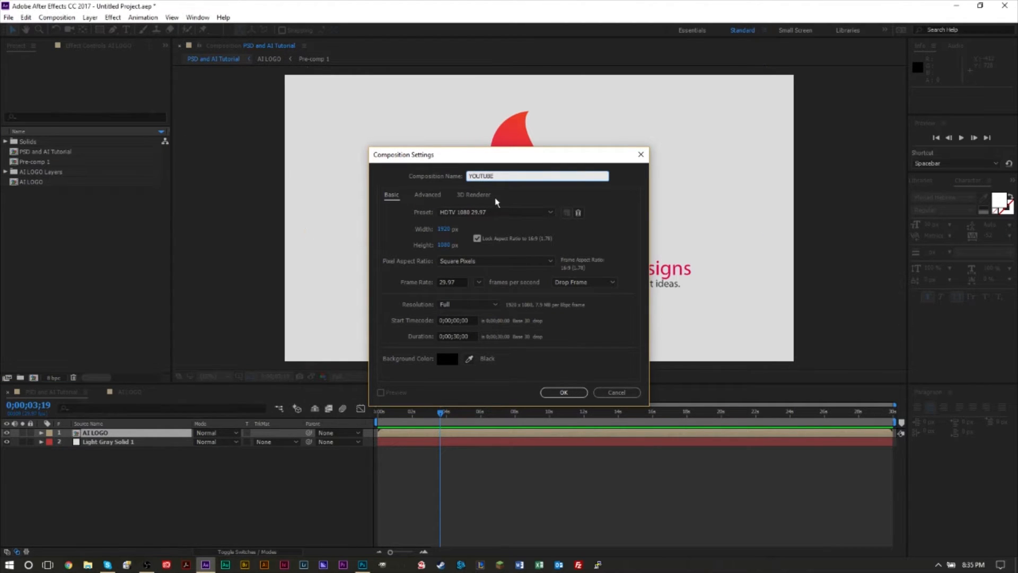
left_click(563, 392)
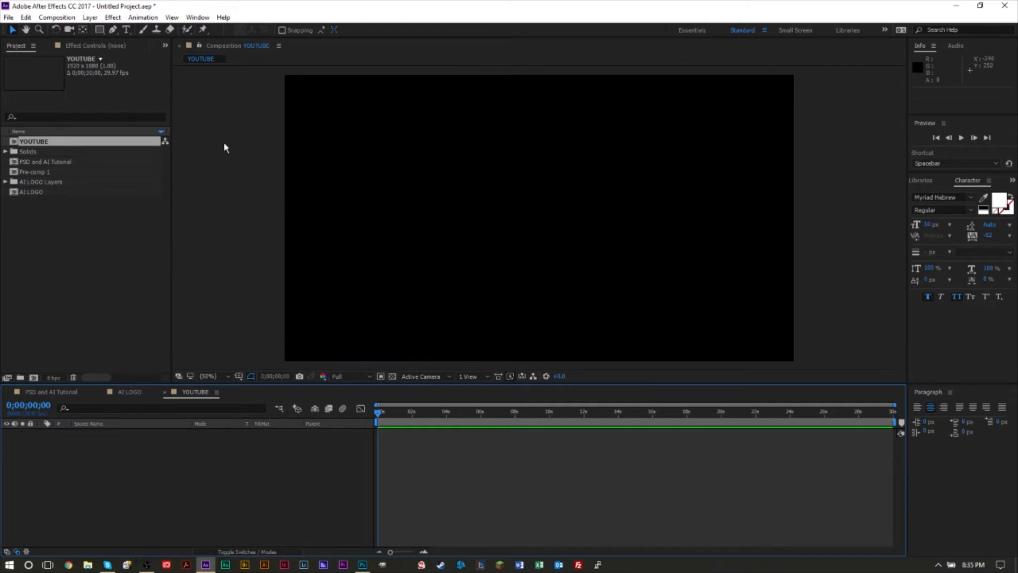
mouse_move(234, 433)
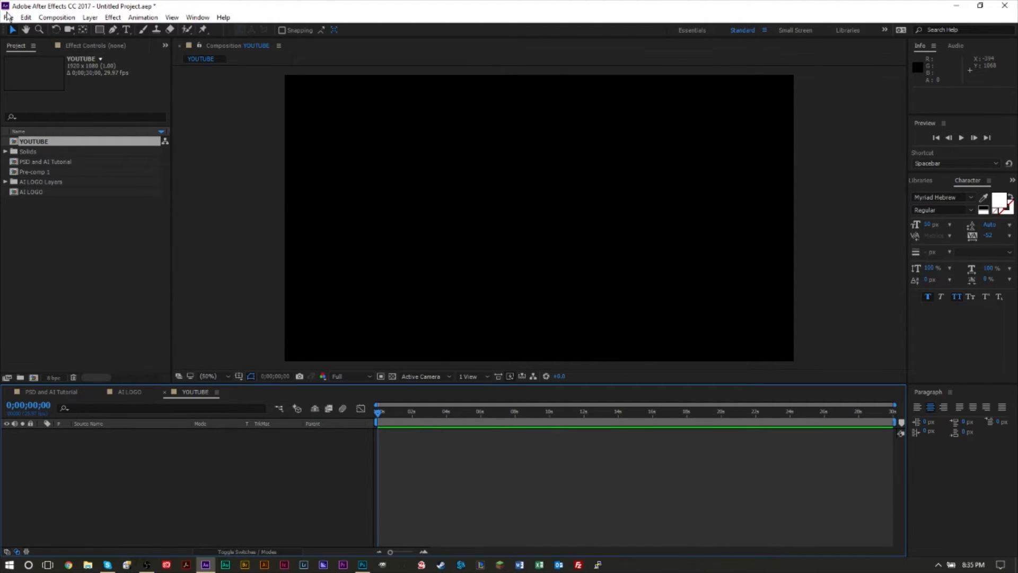
- Import the AI LOGO.psd file through File > Import
left_click(8, 17)
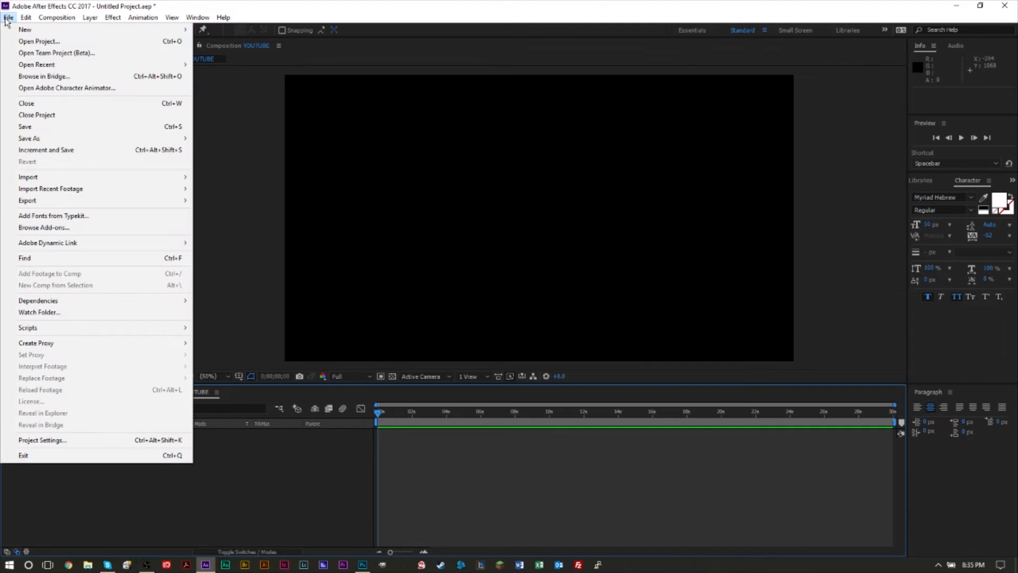
mouse_move(59, 177)
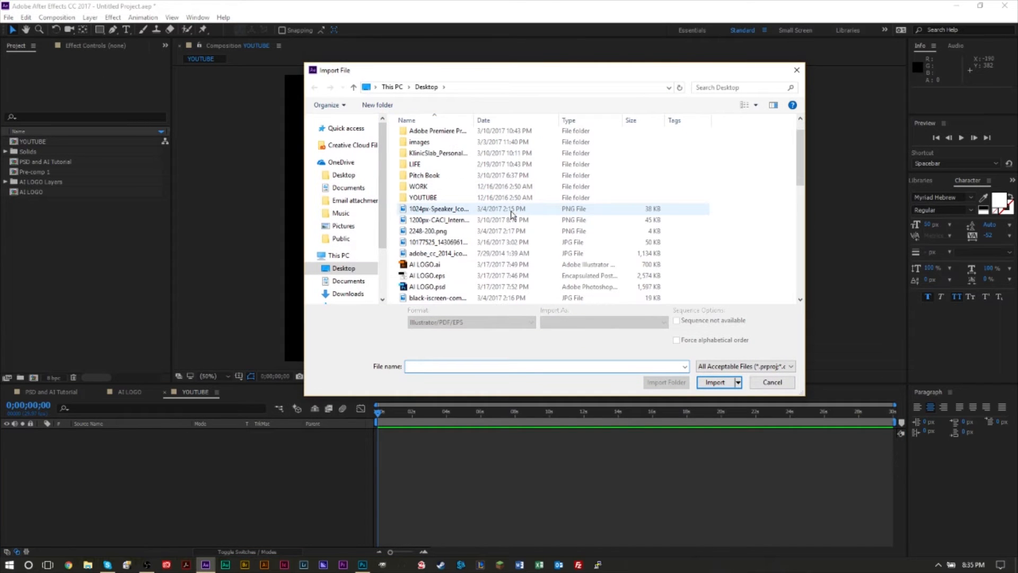
left_click(426, 287)
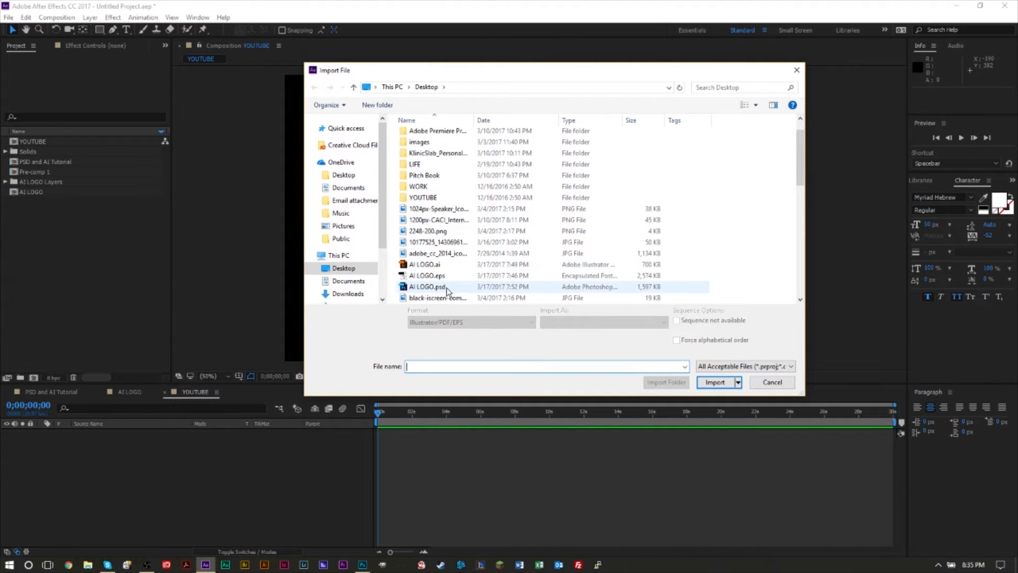
left_click(715, 382)
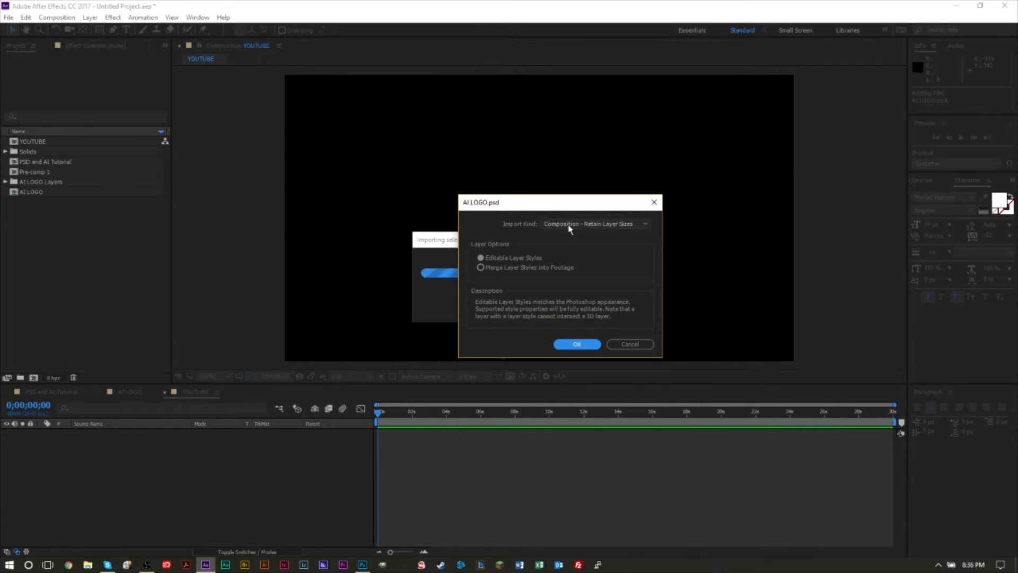
- Set Import Kind to Composition - Retain Layer Sizes, adding AI LOGO 2 and its layers folder
left_click(593, 224)
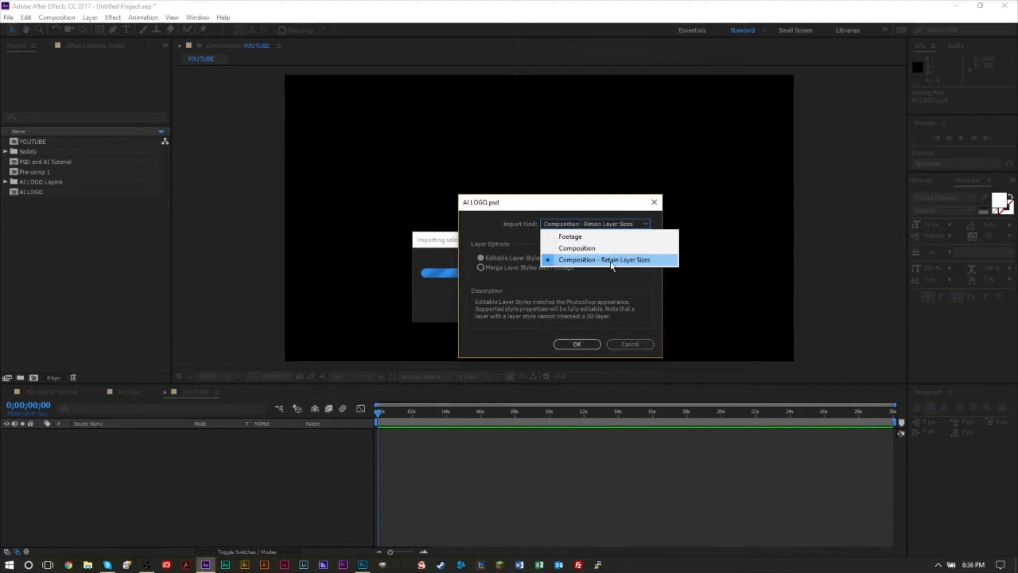
mouse_move(603, 265)
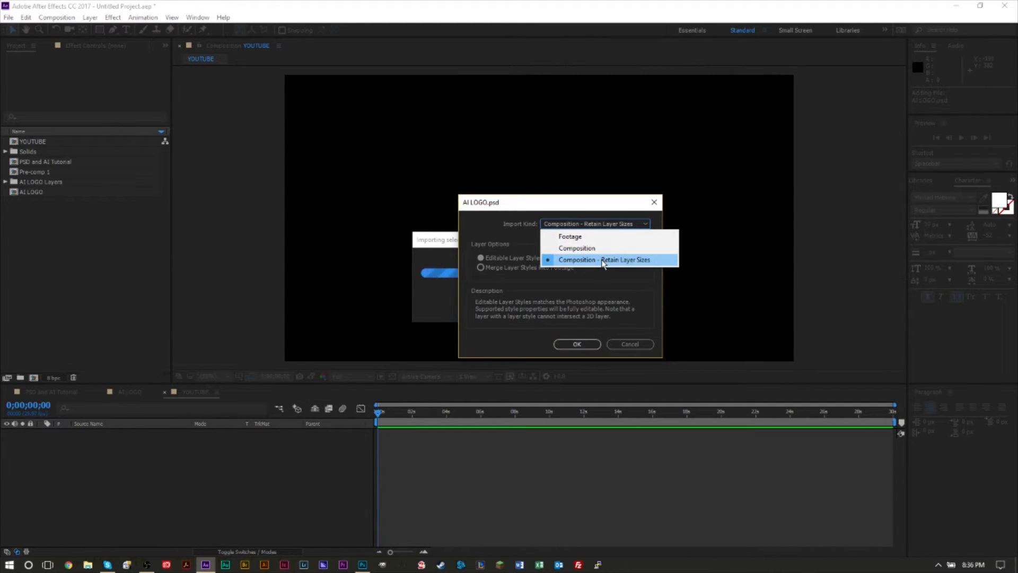
left_click(607, 259)
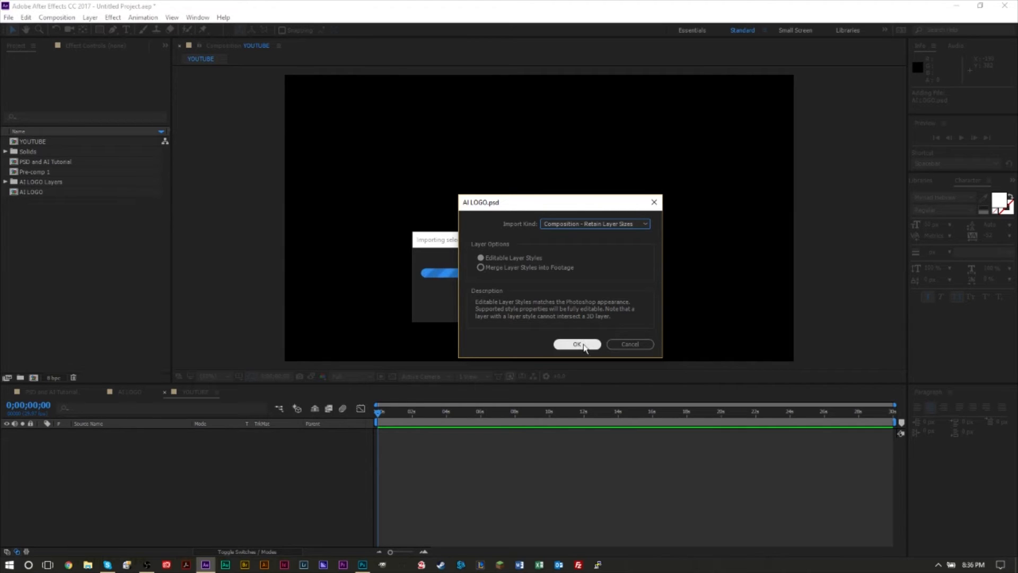
left_click(577, 343)
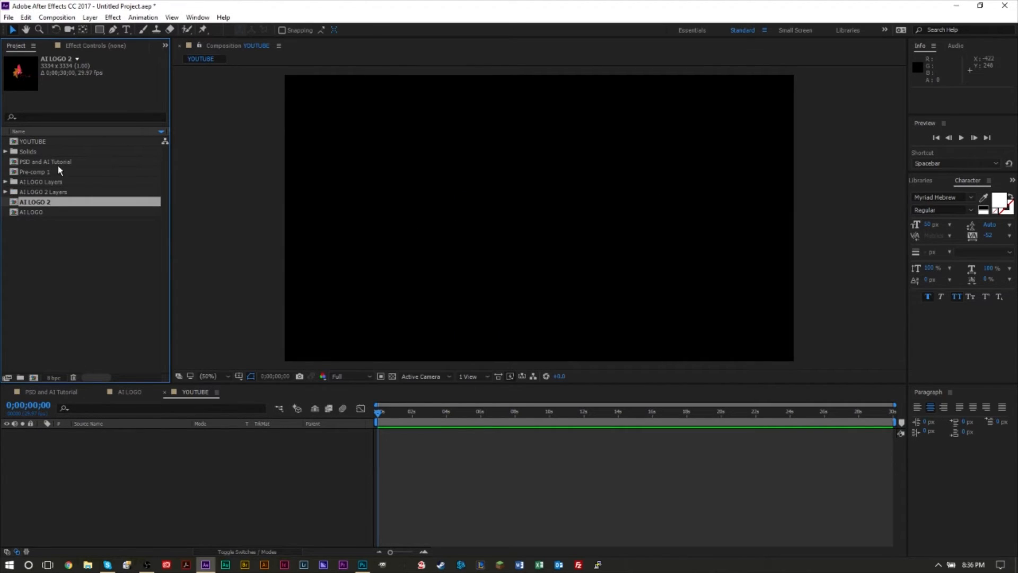
mouse_move(36, 208)
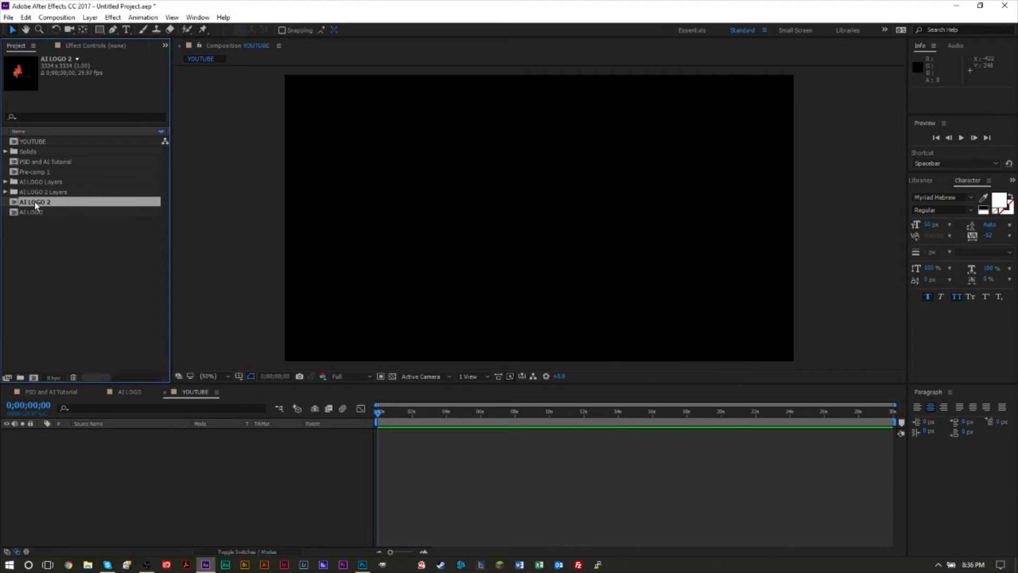
- Add AI LOGO 2 as a layer in YOUTUBE and open its contents
left_click(33, 212)
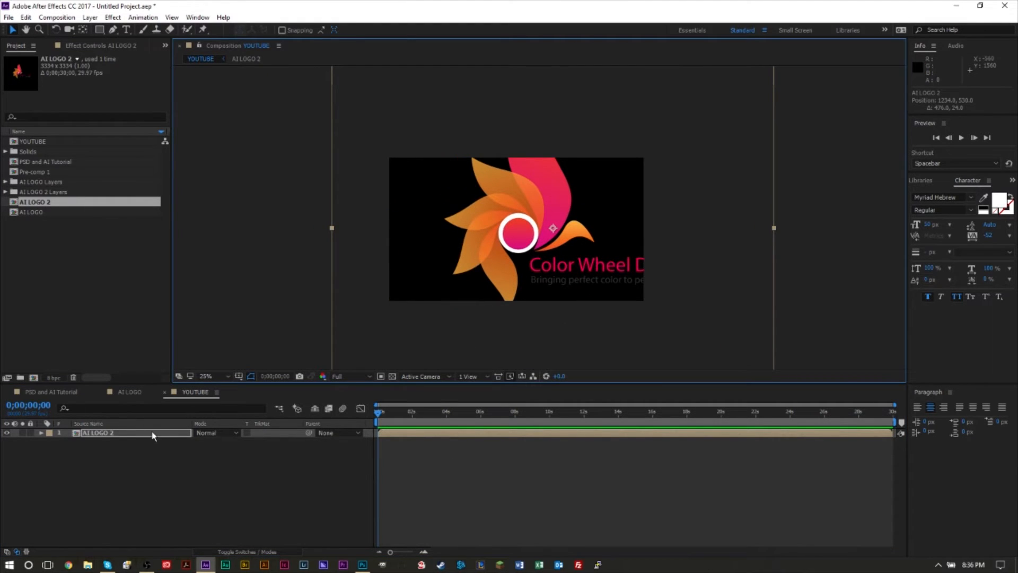
double_click(98, 433)
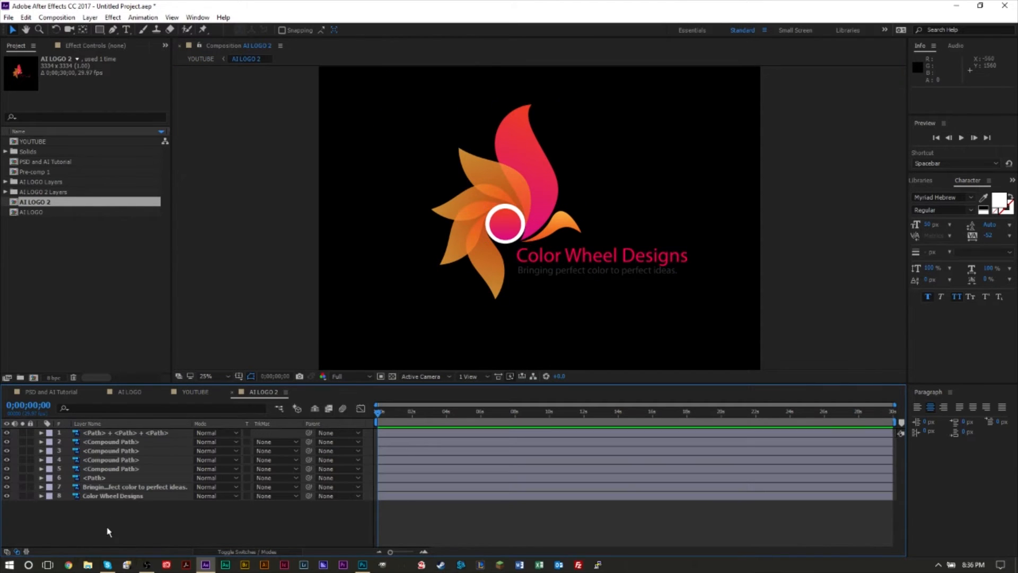
left_click(111, 495)
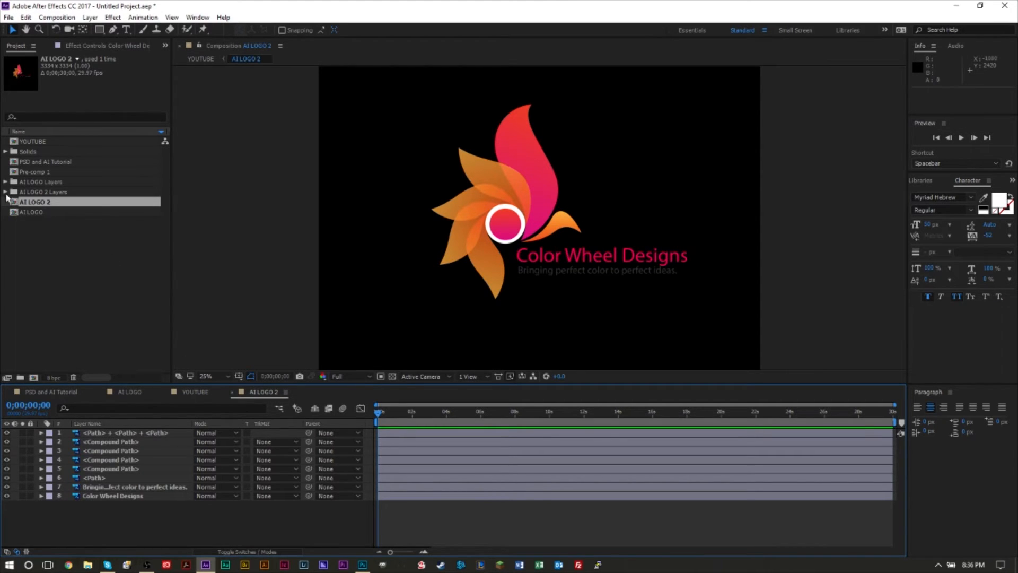
- Expand the AI LOGO 2 Layers folder to review its imported layers, then return to YOUTUBE
left_click(6, 192)
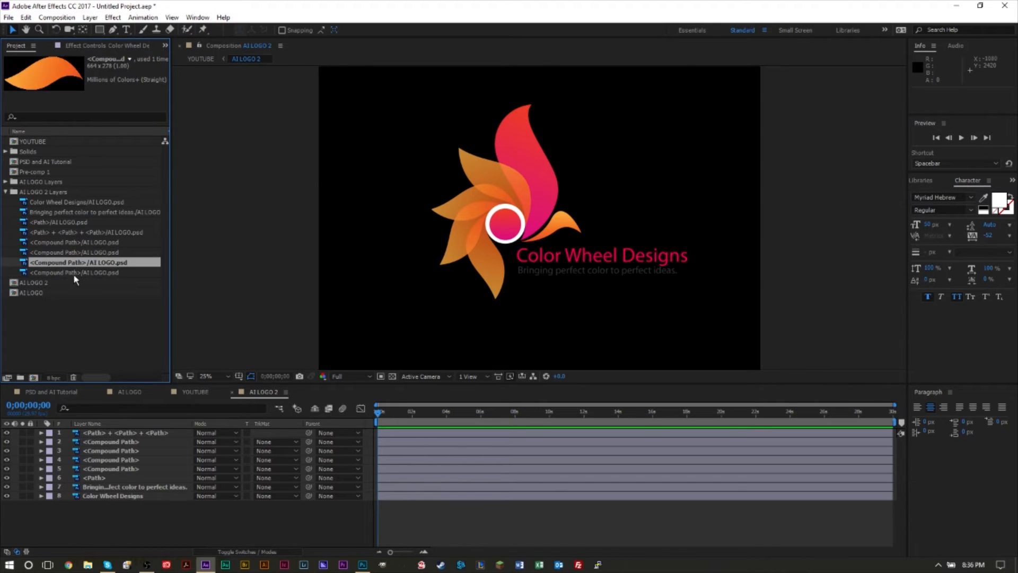
left_click(78, 252)
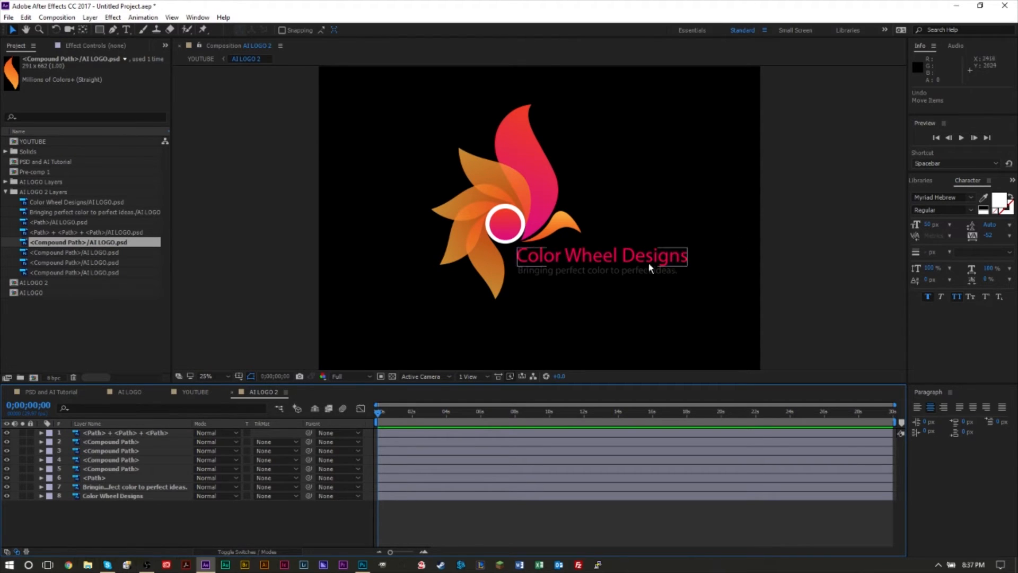
left_click(197, 391)
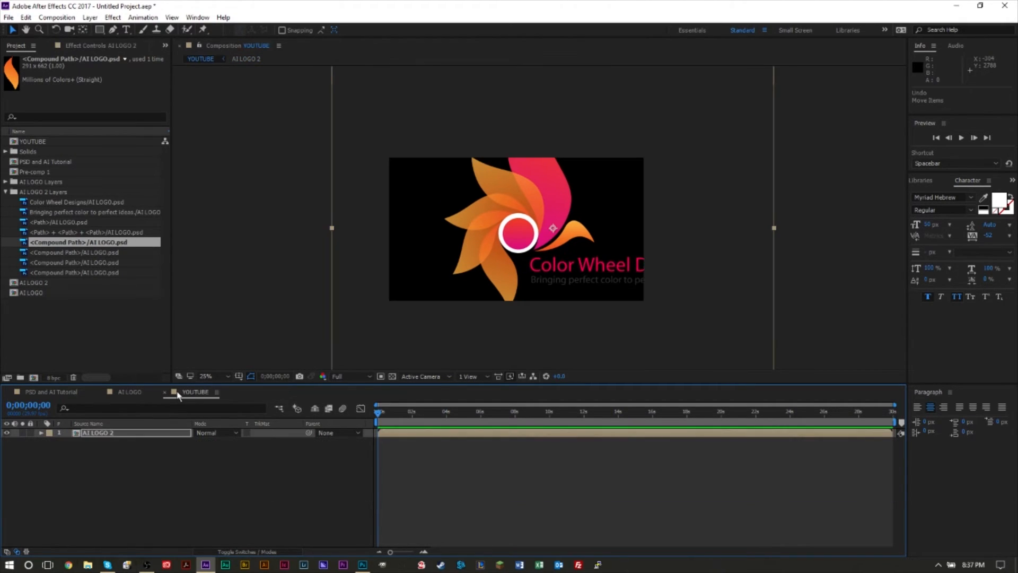
- Select the TOP layer in the AI LOGO comp and reveal its Transform properties for a 0% opacity keyframe
left_click(130, 392)
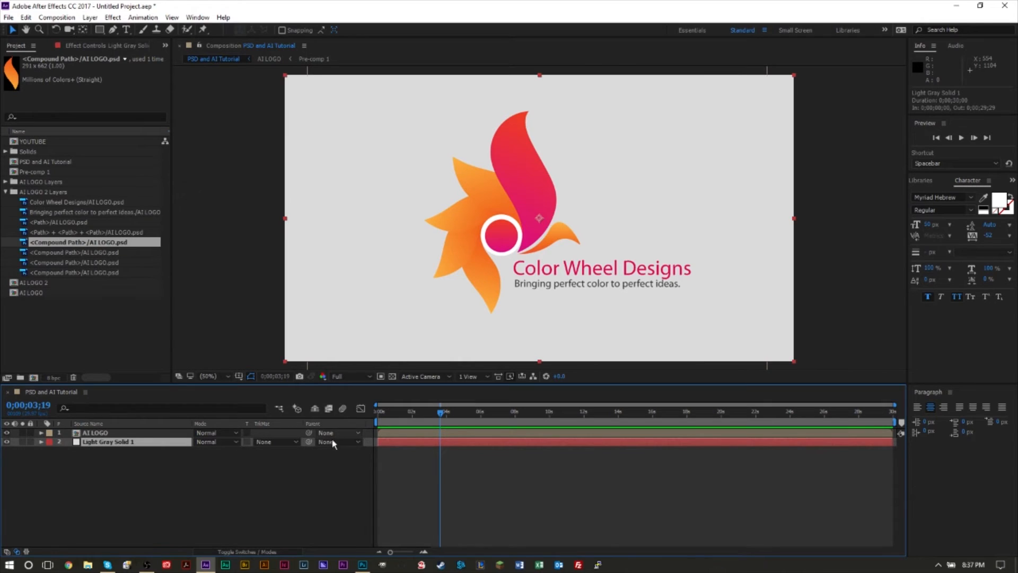
mouse_move(122, 435)
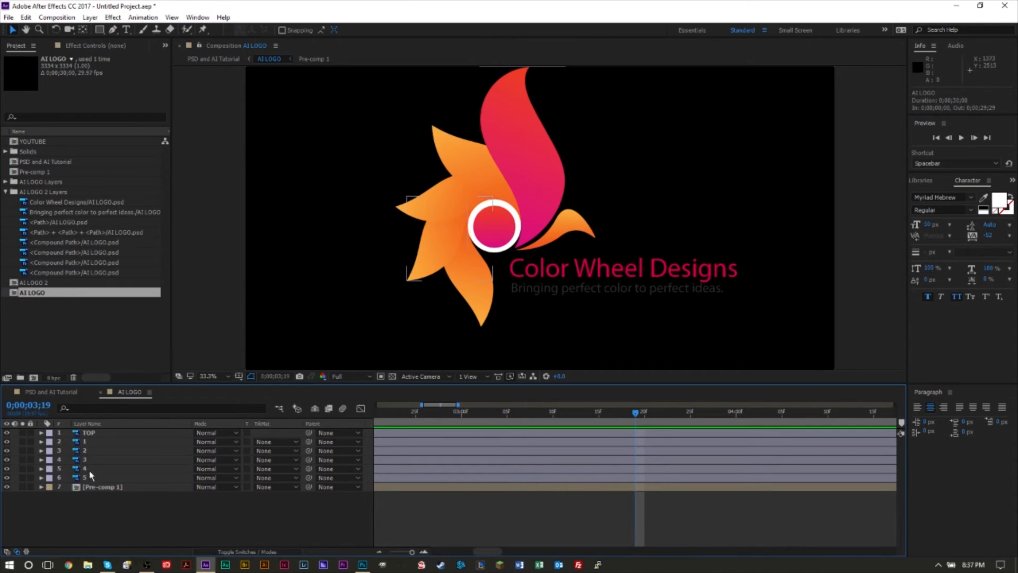
left_click(88, 442)
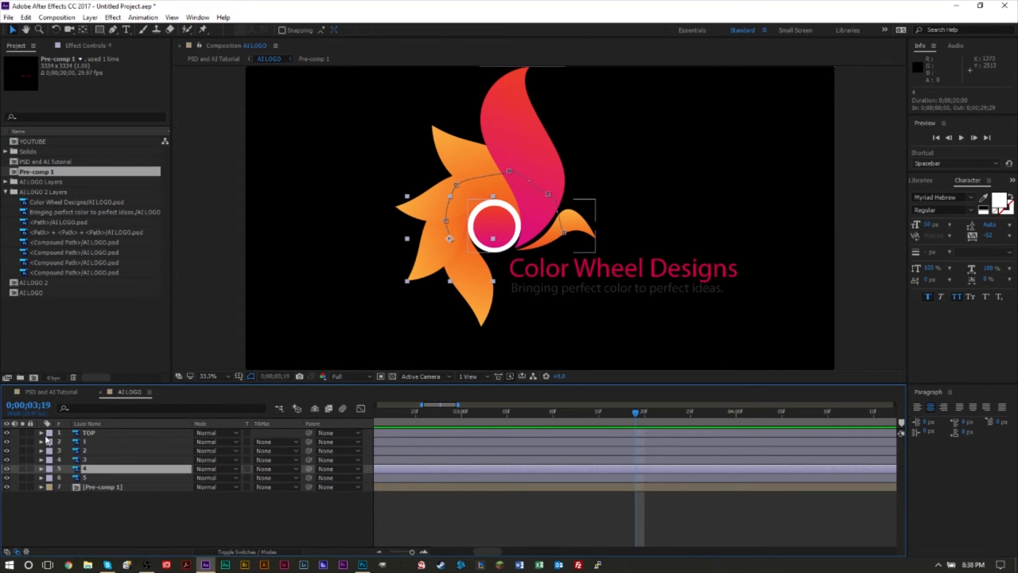
left_click(89, 433)
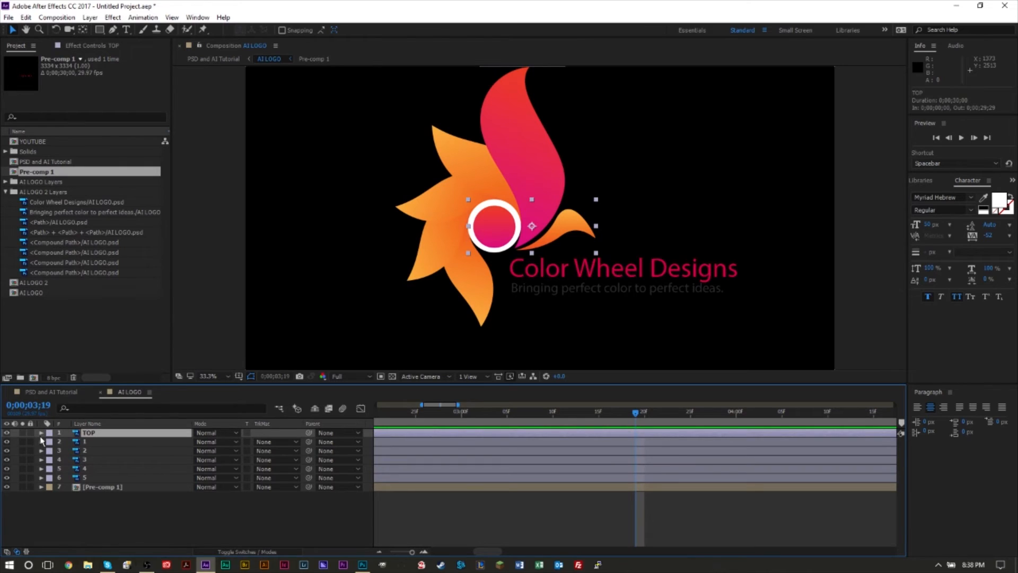
left_click(40, 433)
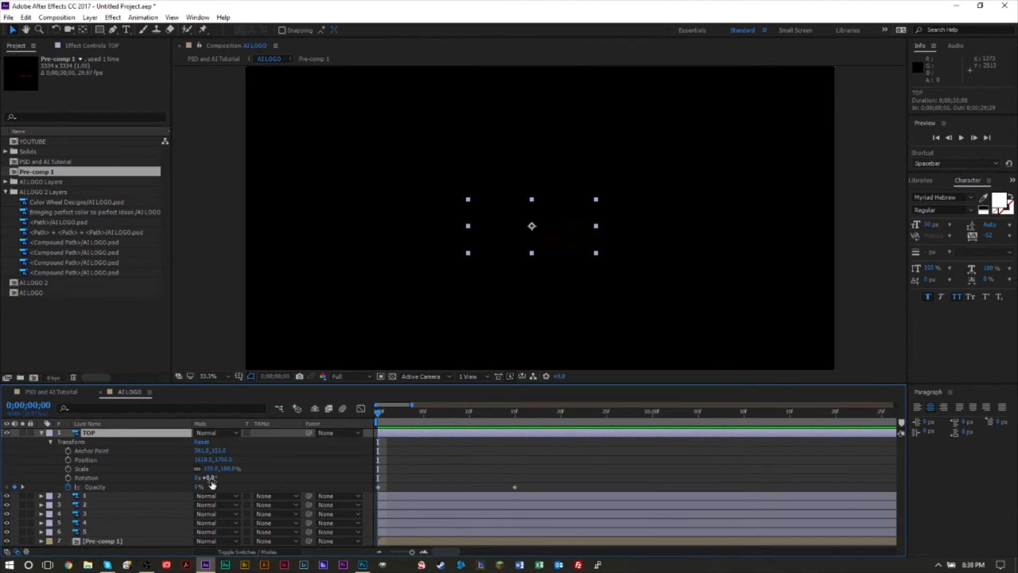
- Set TOP's Opacity to 100% at frame 15 and return to the PSD and AI Tutorial composition
left_click(461, 411)
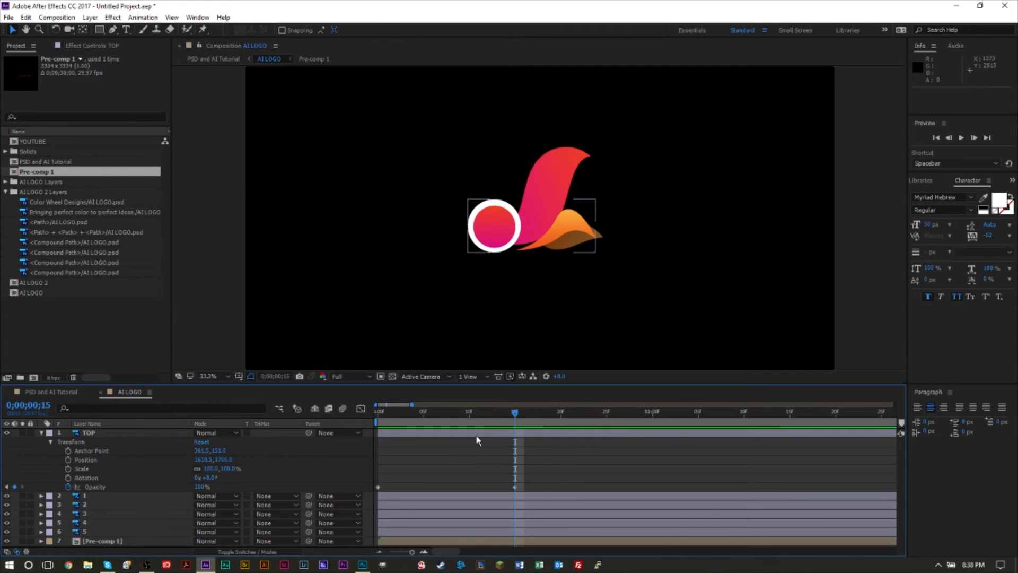
mouse_move(307, 461)
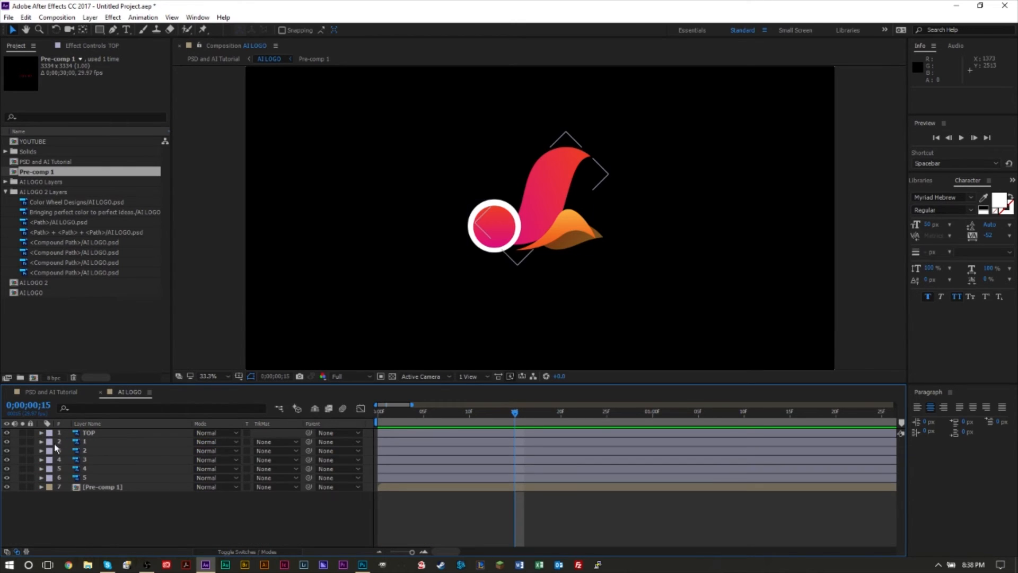
left_click(104, 441)
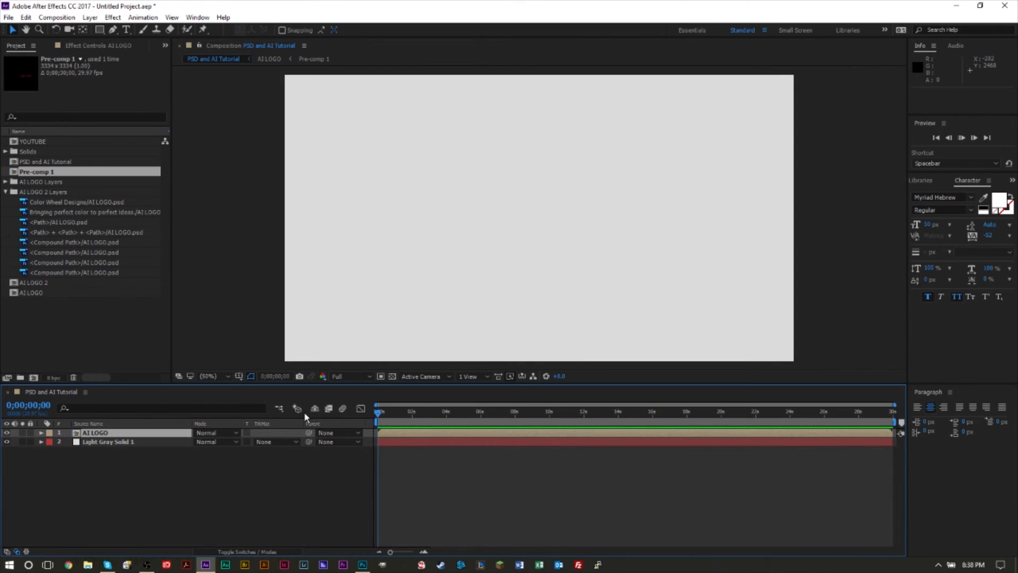
- Preview PSD and AI Tutorial with Spacebar to watch the logo fade in over the gray background
key("space")
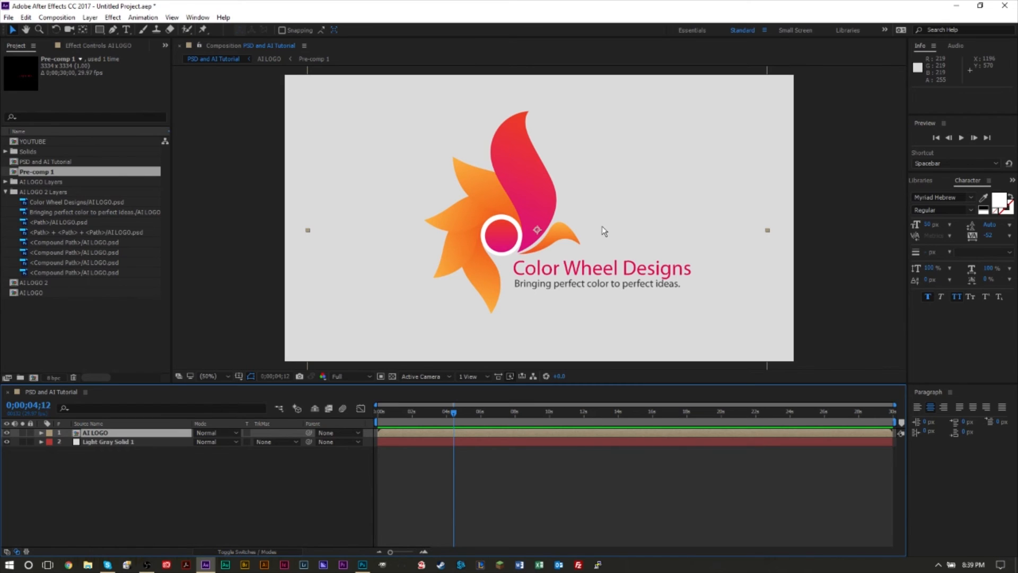
mouse_move(499, 340)
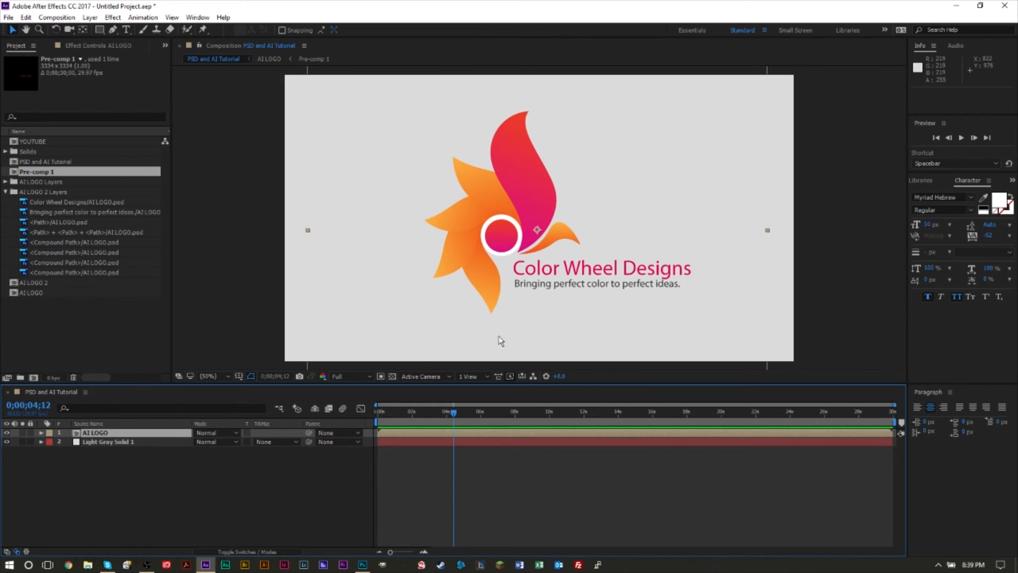
mouse_move(508, 258)
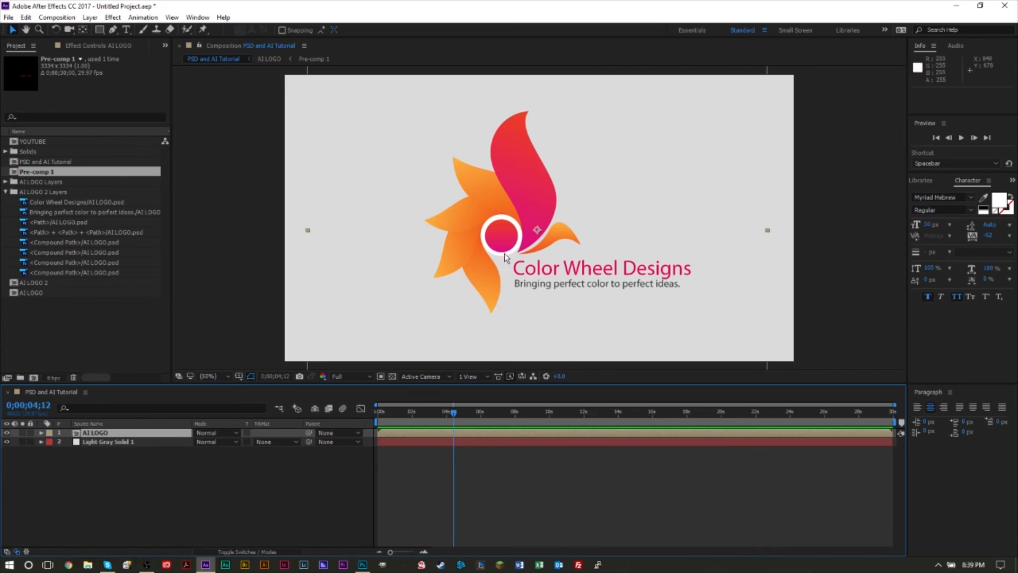